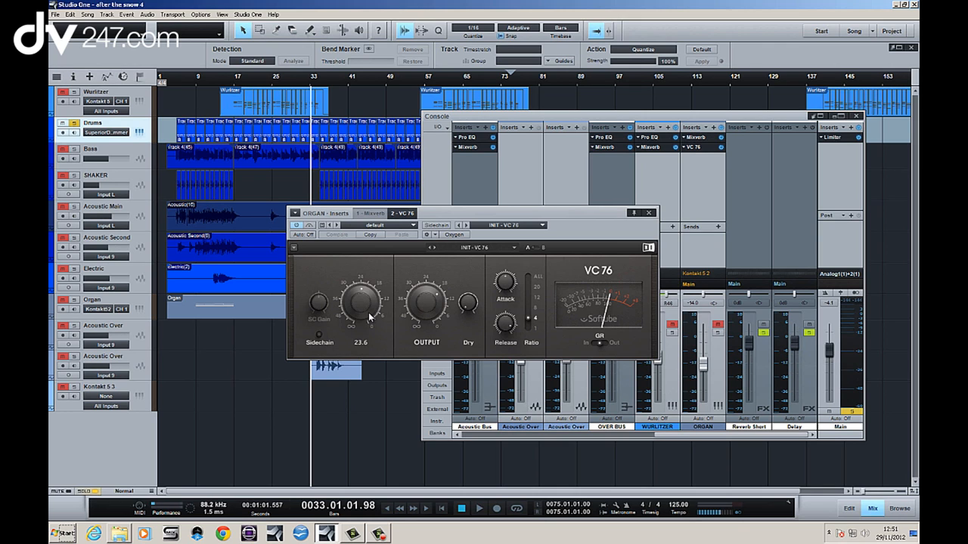
{"action": "mouse_move", "coordinate": [363, 295]}
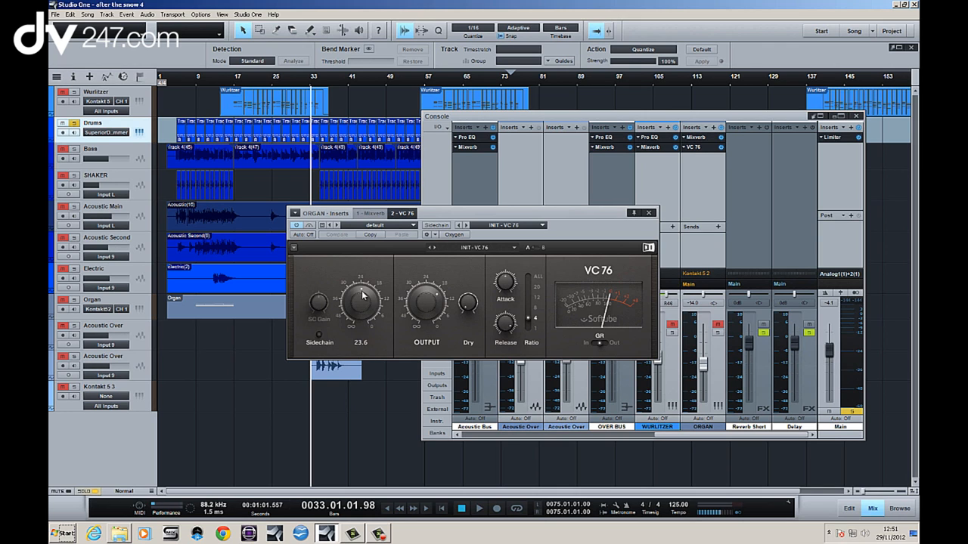
{"action": "mouse_move", "coordinate": [360, 299]}
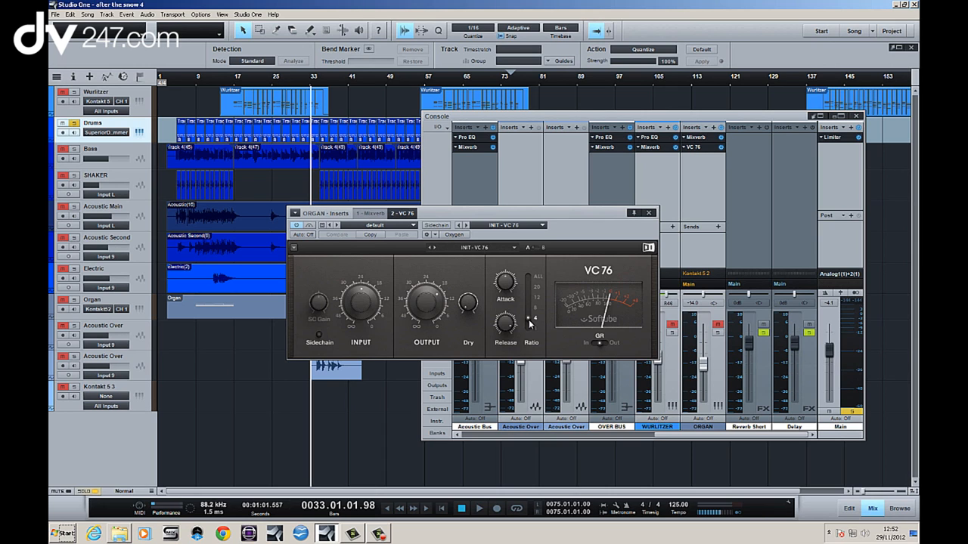
{"action": "mouse_move", "coordinate": [531, 342]}
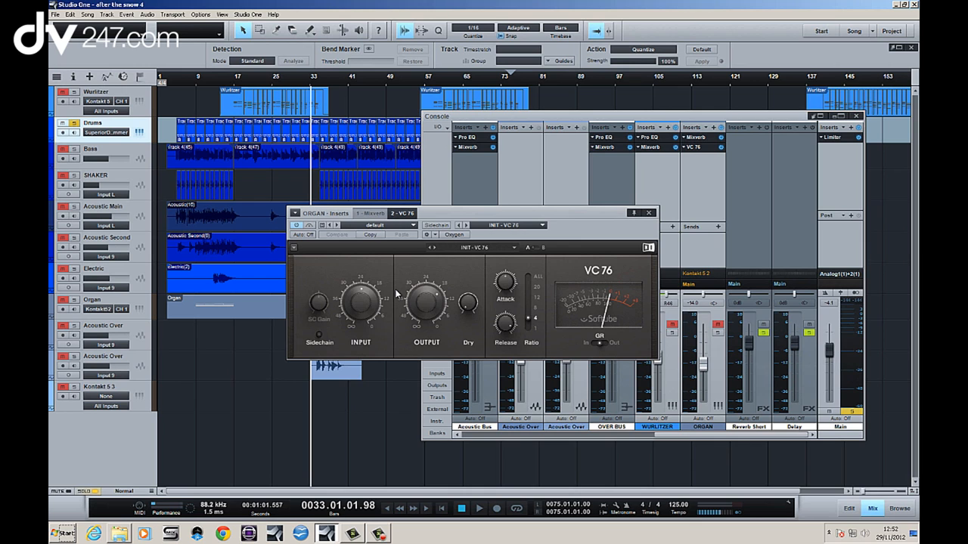
{"action": "mouse_move", "coordinate": [480, 191]}
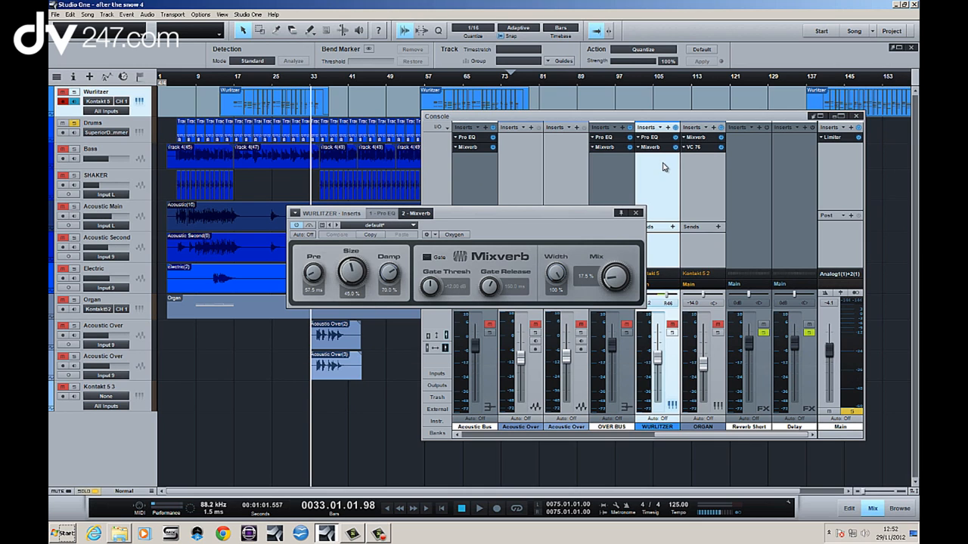
Close the Wurlitzer's Mixverb reverb window, leaving the console mixer visible.
{"action": "left_click", "coordinate": [636, 213]}
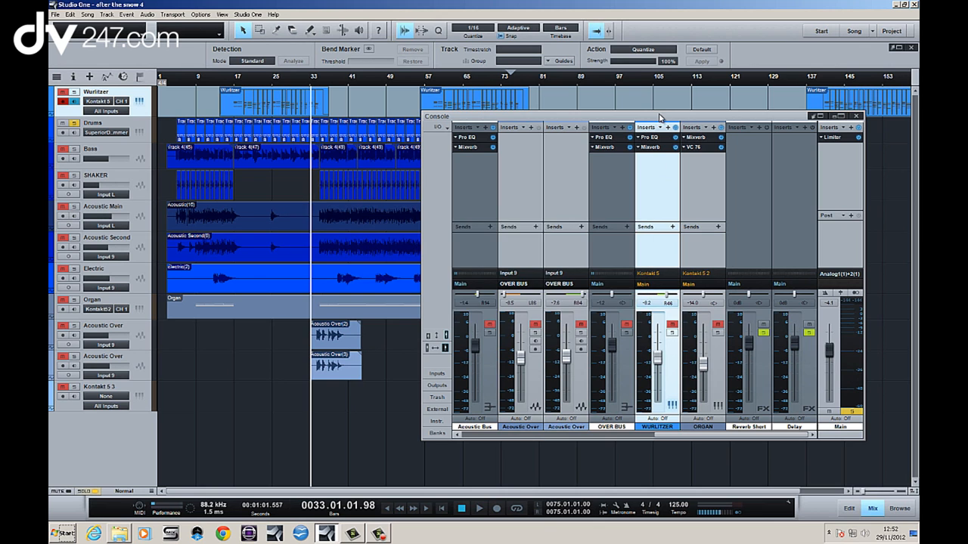
{"action": "mouse_move", "coordinate": [656, 180]}
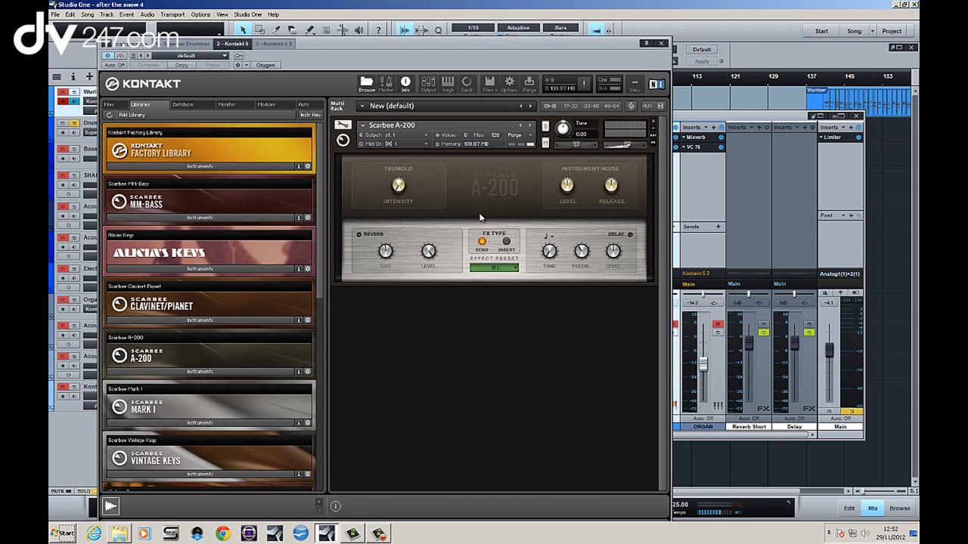
{"action": "mouse_move", "coordinate": [498, 218]}
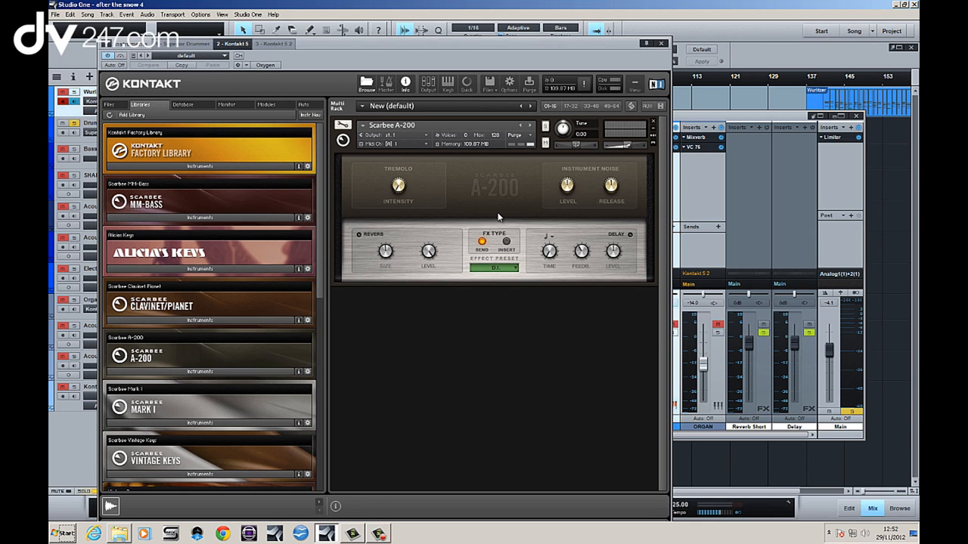
{"action": "mouse_move", "coordinate": [667, 6]}
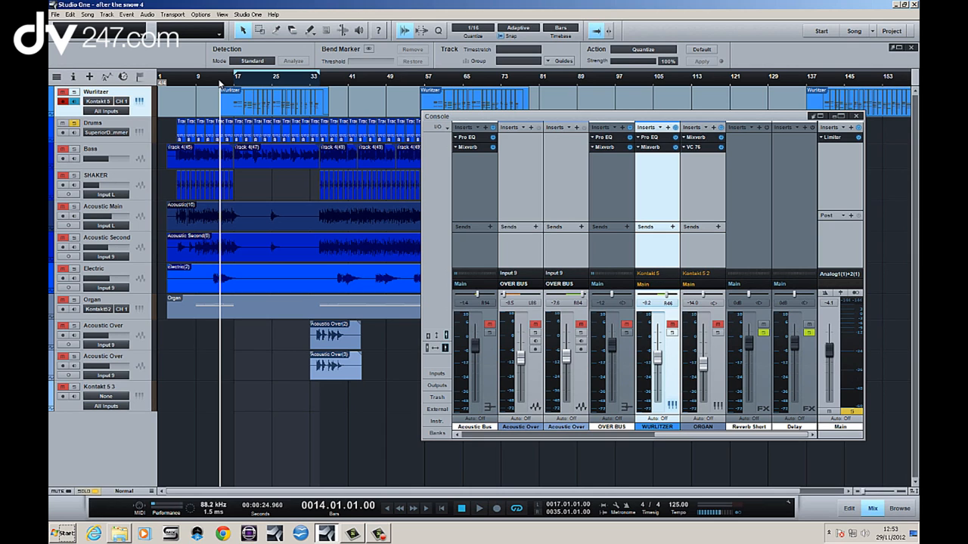
{"action": "mouse_move", "coordinate": [173, 87]}
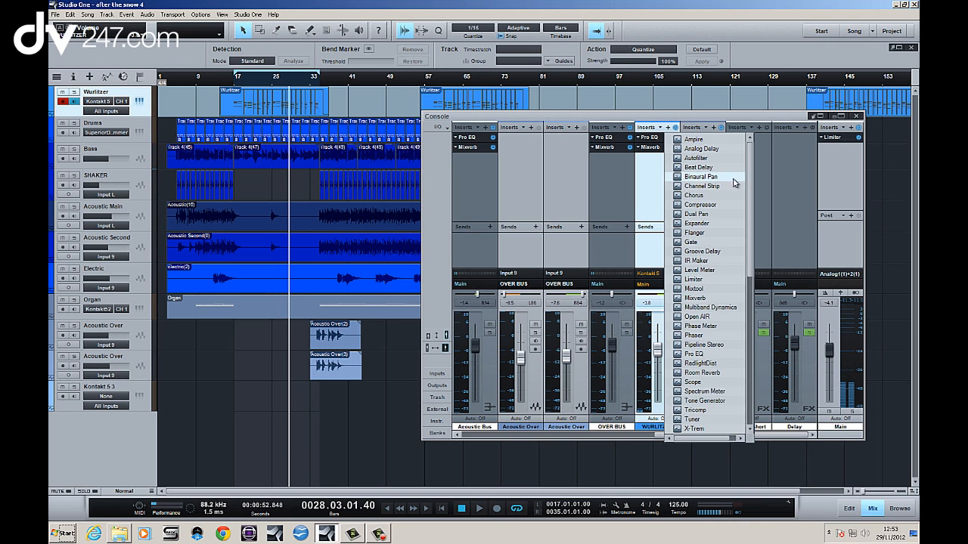
Pick VC 76 from the plug-in list as the Wurlitzer's third insert.
{"action": "scroll", "scroll_direction": "down", "scroll_amount": 3}
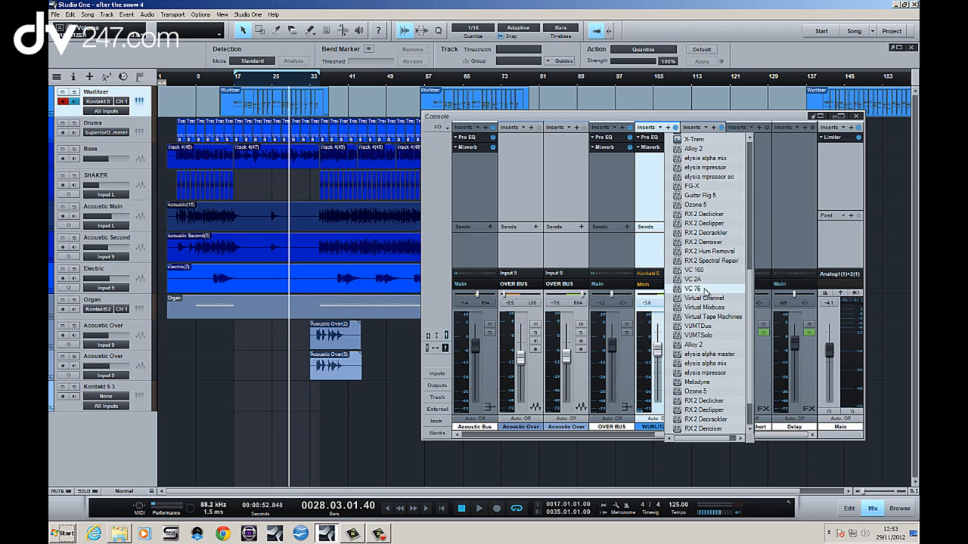
{"action": "left_click", "coordinate": [693, 289]}
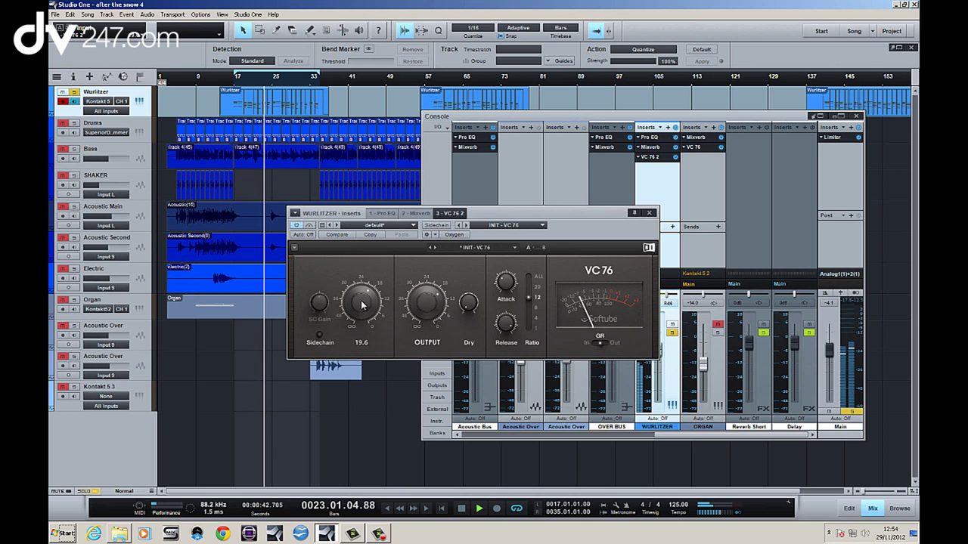
Turn down the Wurlitzer VC 76 input drive and set its ratio to 4.
{"action": "left_click_drag", "start_coordinate": [362, 298], "coordinate": [361, 306]}
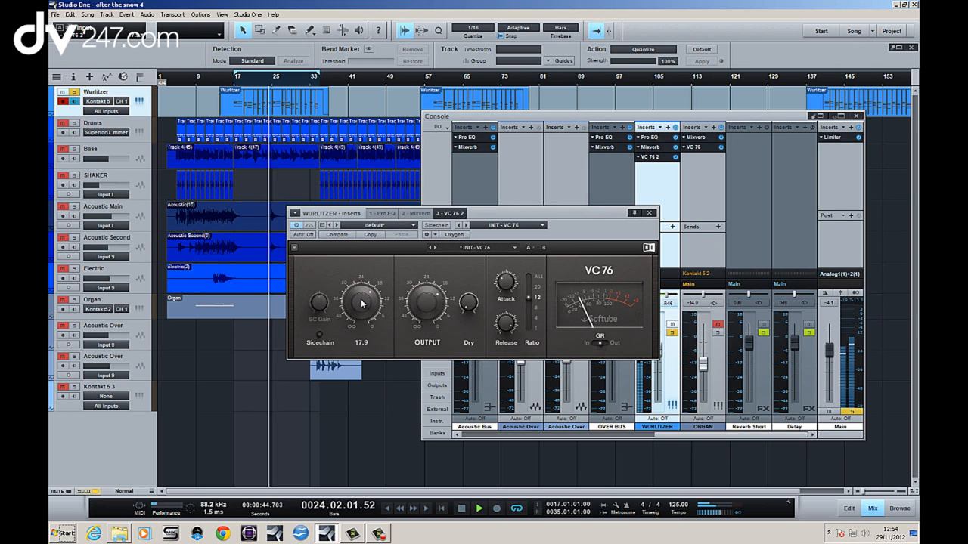
{"action": "left_click_drag", "start_coordinate": [362, 302], "coordinate": [363, 321]}
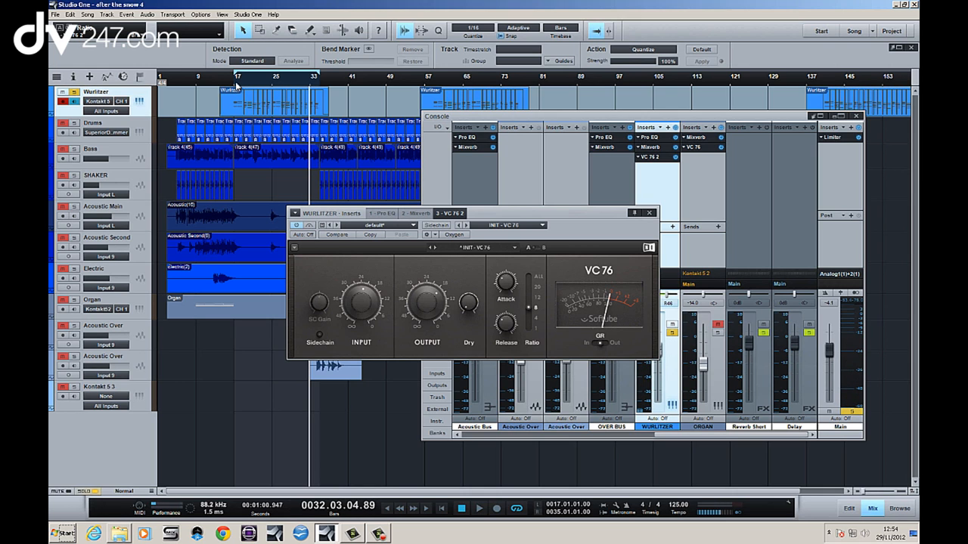
{"action": "left_click", "coordinate": [479, 508]}
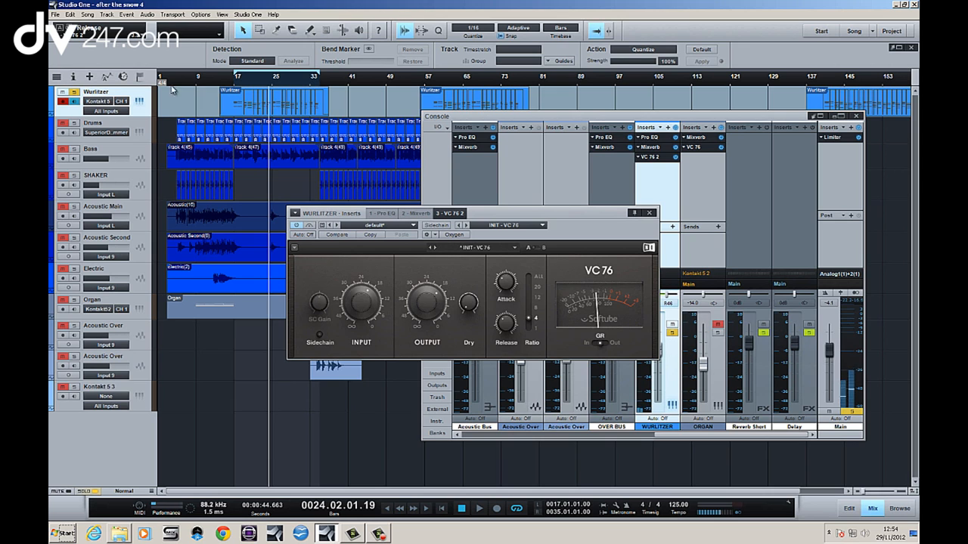
{"action": "left_click", "coordinate": [223, 82]}
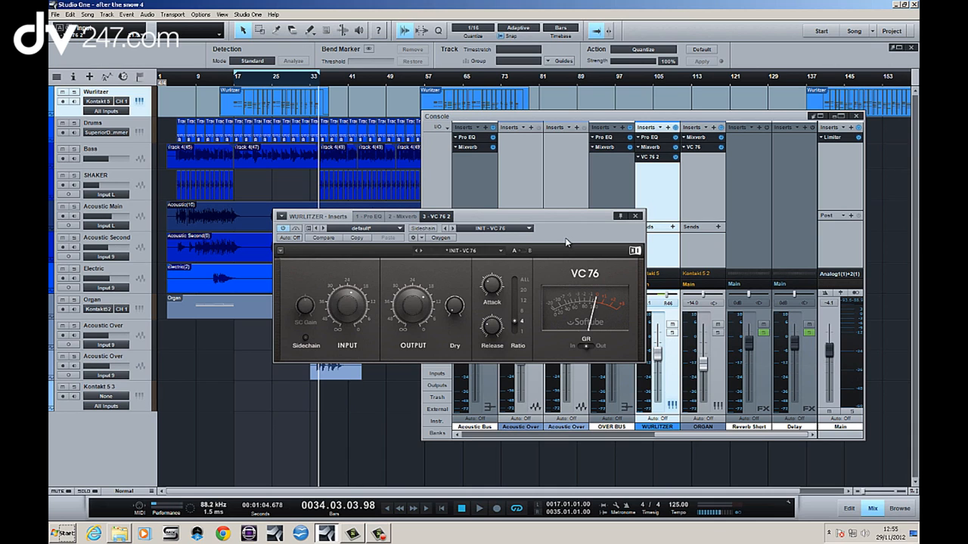
{"action": "mouse_move", "coordinate": [518, 257]}
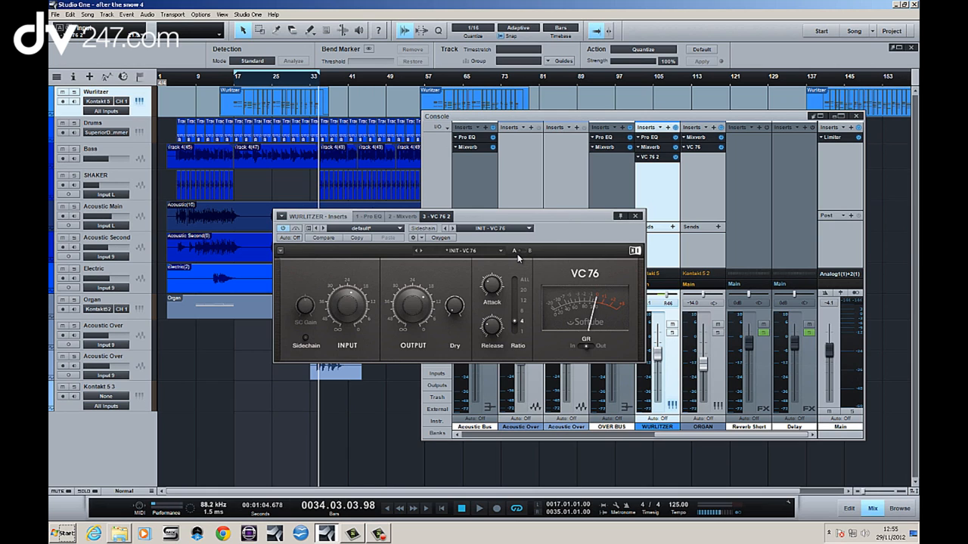
{"action": "mouse_move", "coordinate": [637, 219]}
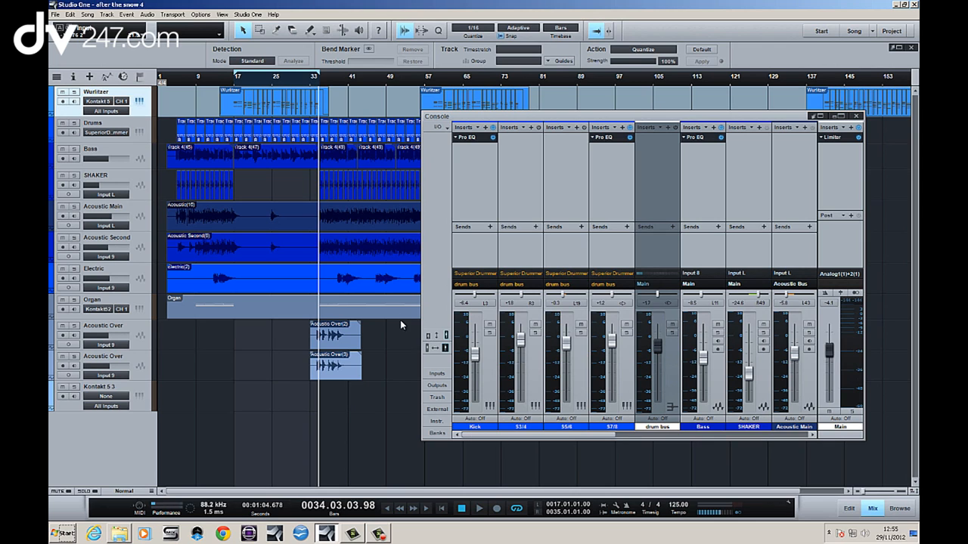
Restart playback from bar 1, select Drums, and move the console left.
{"action": "left_click", "coordinate": [177, 82]}
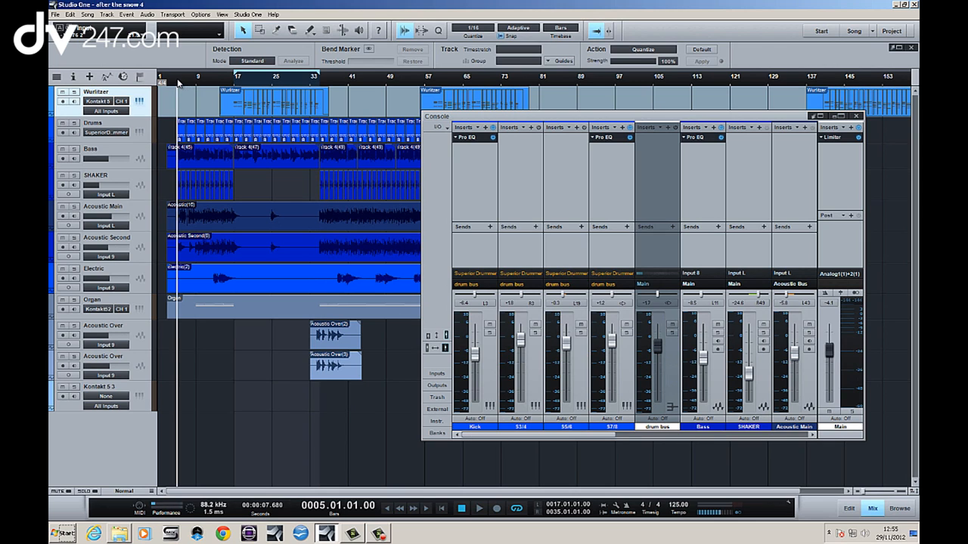
{"action": "mouse_move", "coordinate": [176, 83]}
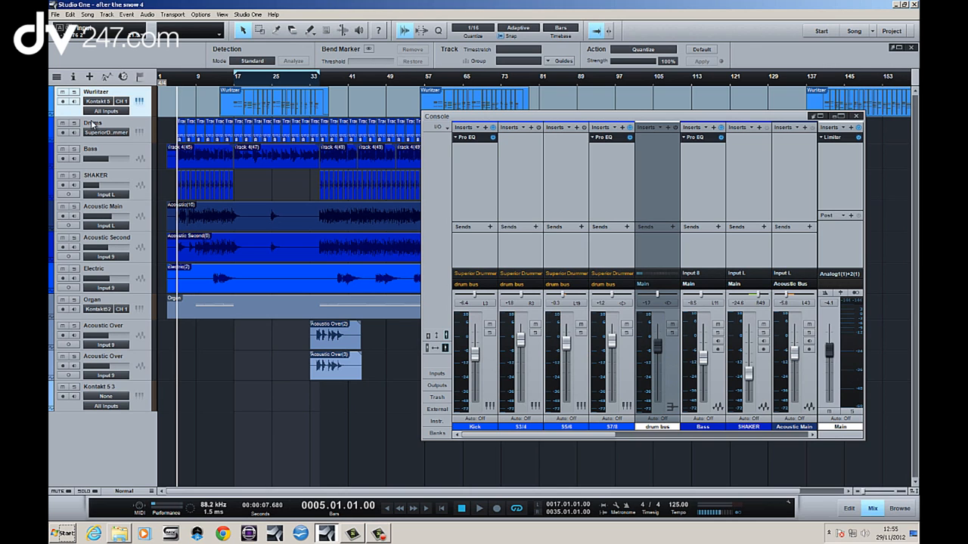
{"action": "left_click", "coordinate": [462, 508]}
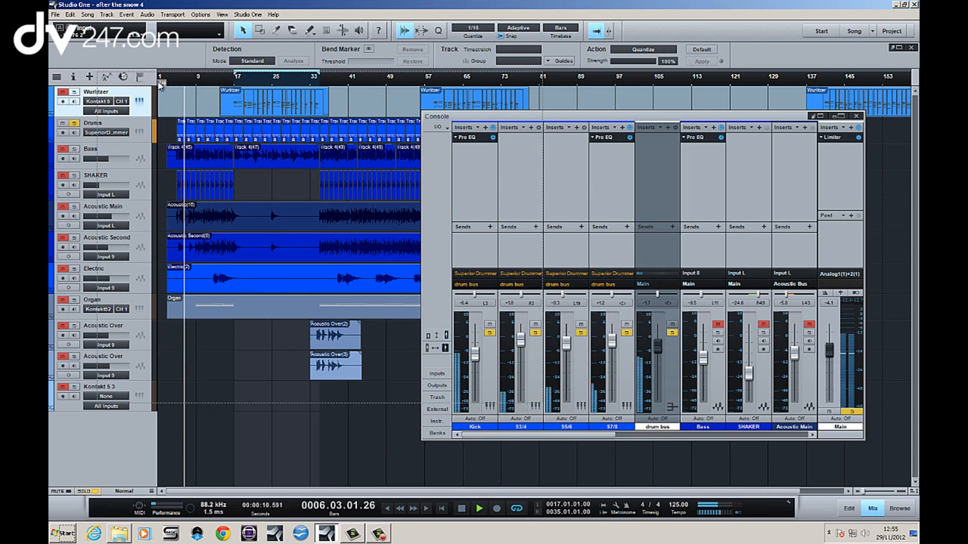
{"action": "left_click_drag", "start_coordinate": [437, 115], "coordinate": [102, 82]}
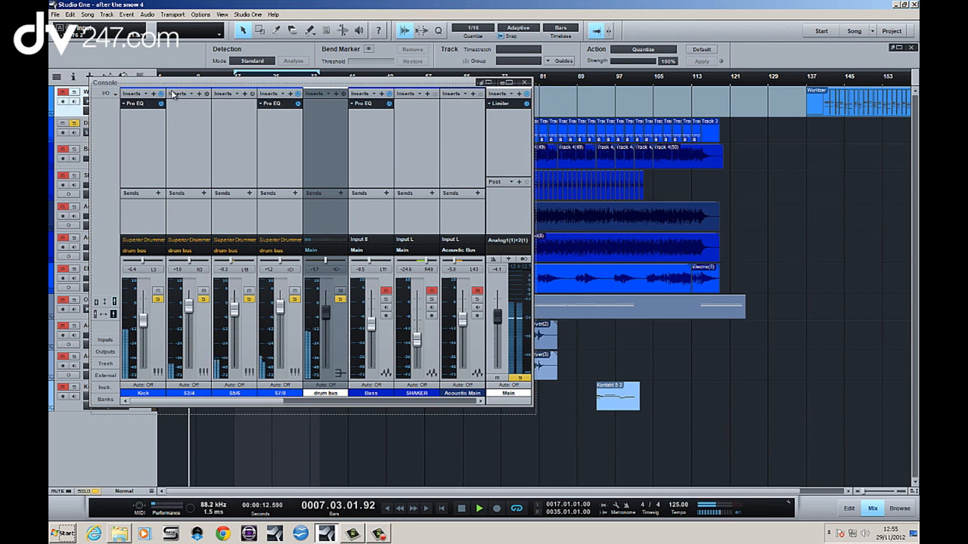
Open the drum bus insert list and scroll to find VC 76.
{"action": "left_click", "coordinate": [385, 109]}
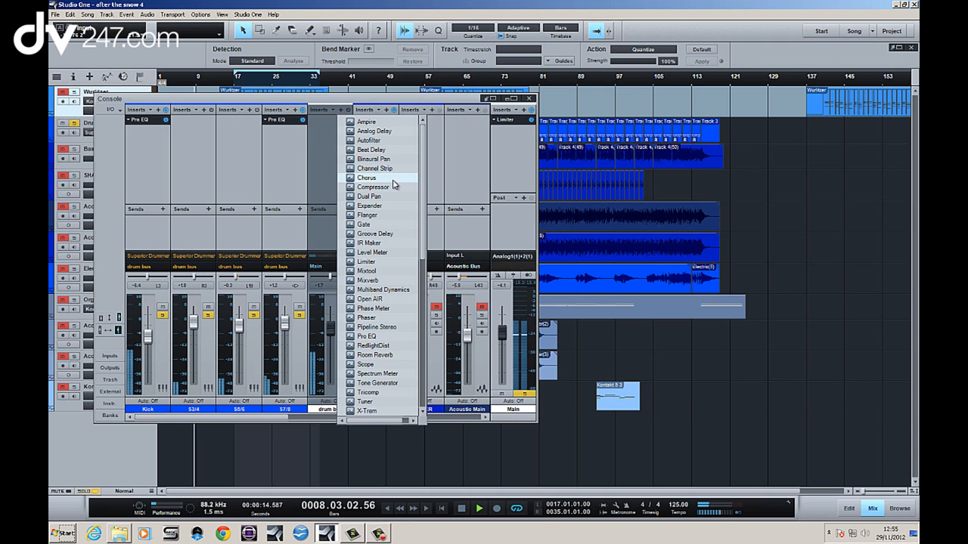
{"action": "scroll", "scroll_direction": "down", "scroll_amount": 3}
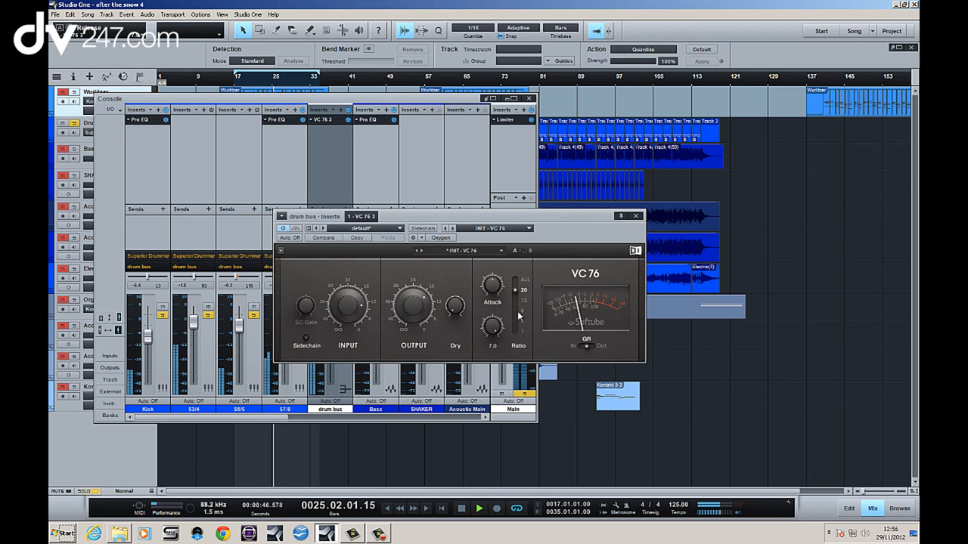
Set the drum bus VC 76 ratio to 8 and push input drive to 20.
{"action": "left_click_drag", "start_coordinate": [491, 327], "coordinate": [492, 336]}
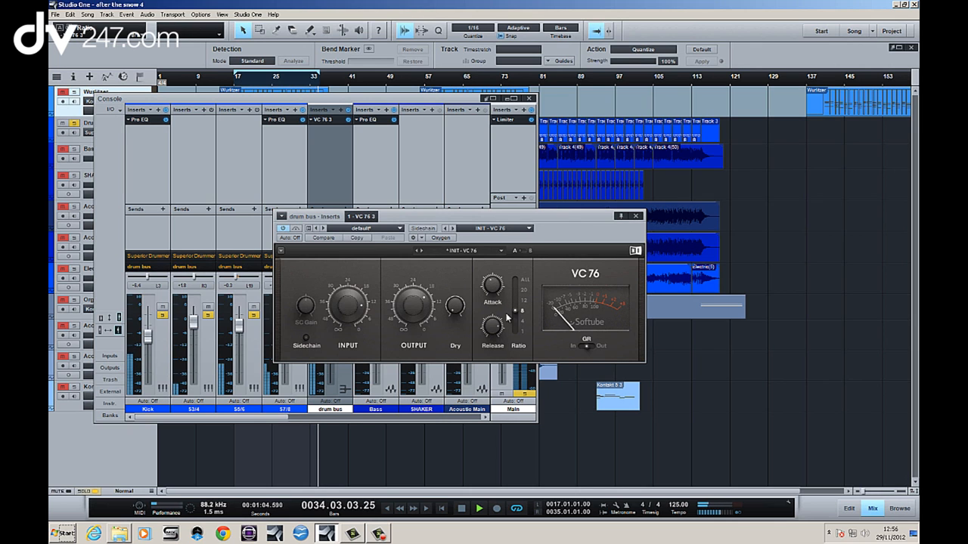
{"action": "left_click_drag", "start_coordinate": [347, 307], "coordinate": [357, 317]}
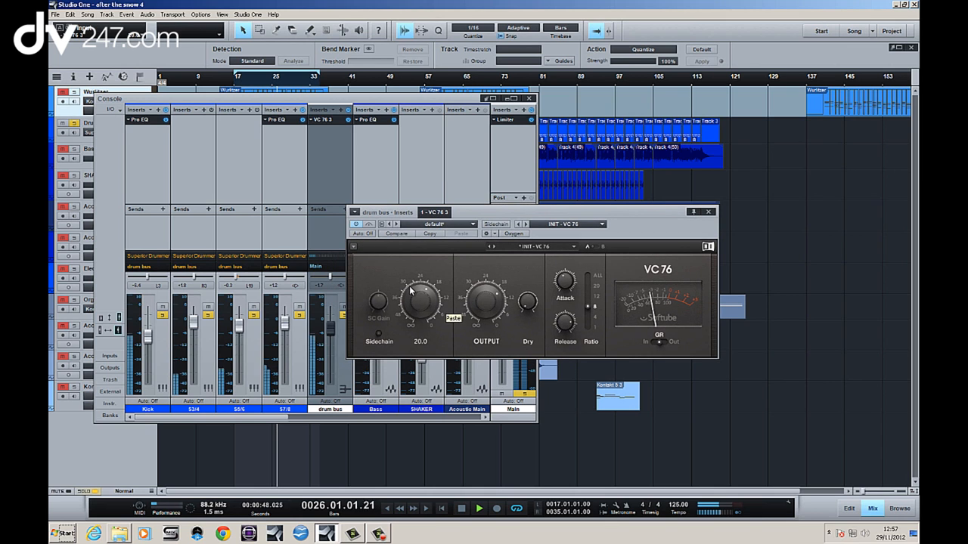
{"action": "left_click_drag", "start_coordinate": [566, 295], "coordinate": [566, 284]}
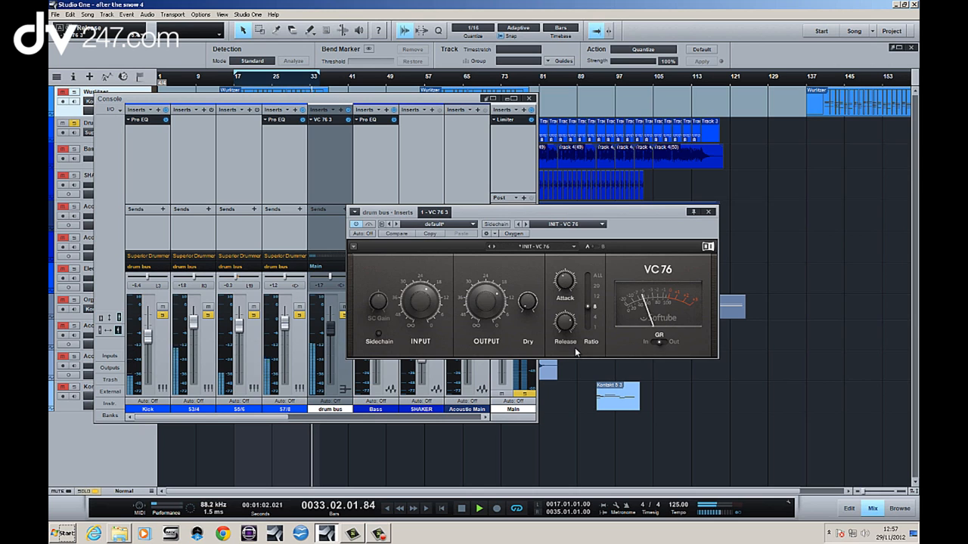
{"action": "left_click_drag", "start_coordinate": [565, 324], "coordinate": [567, 327]}
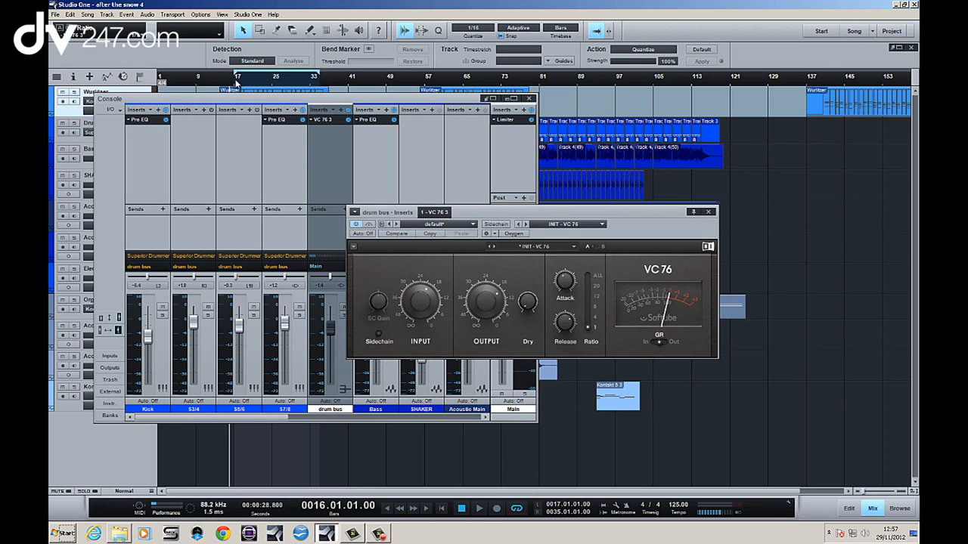
{"action": "mouse_move", "coordinate": [224, 81]}
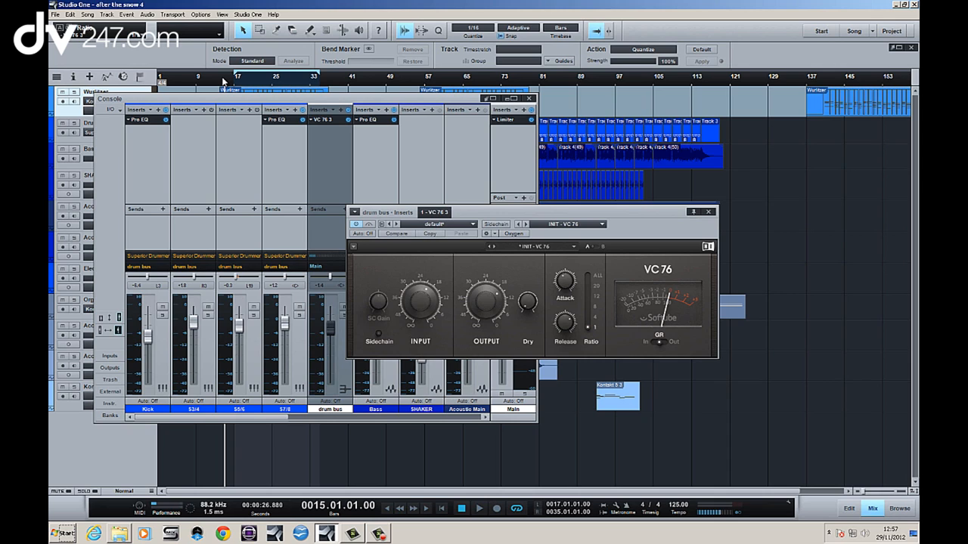
{"action": "mouse_move", "coordinate": [206, 69]}
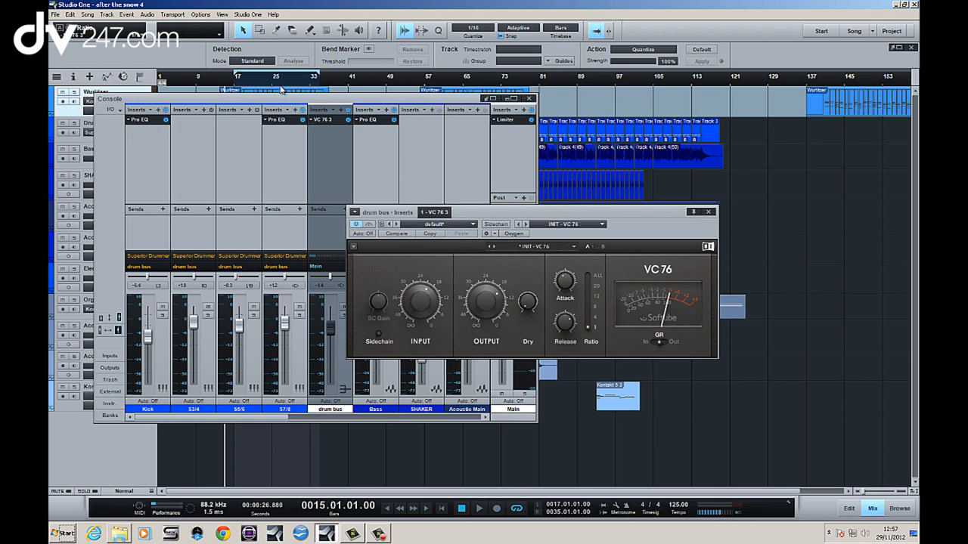
Play from a new point, raising VC 76 output to 32 and input to 9.
{"action": "left_click", "coordinate": [479, 508]}
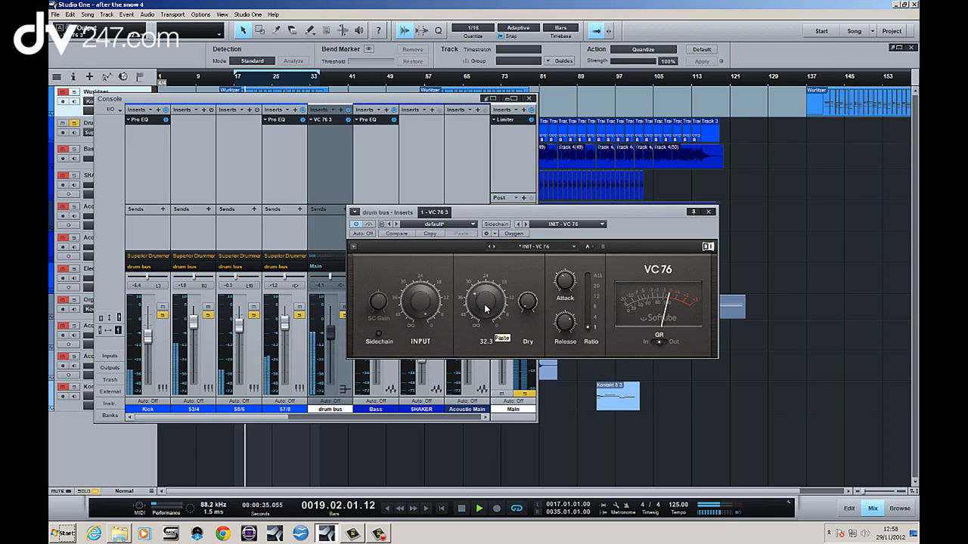
{"action": "left_click_drag", "start_coordinate": [420, 303], "coordinate": [423, 308]}
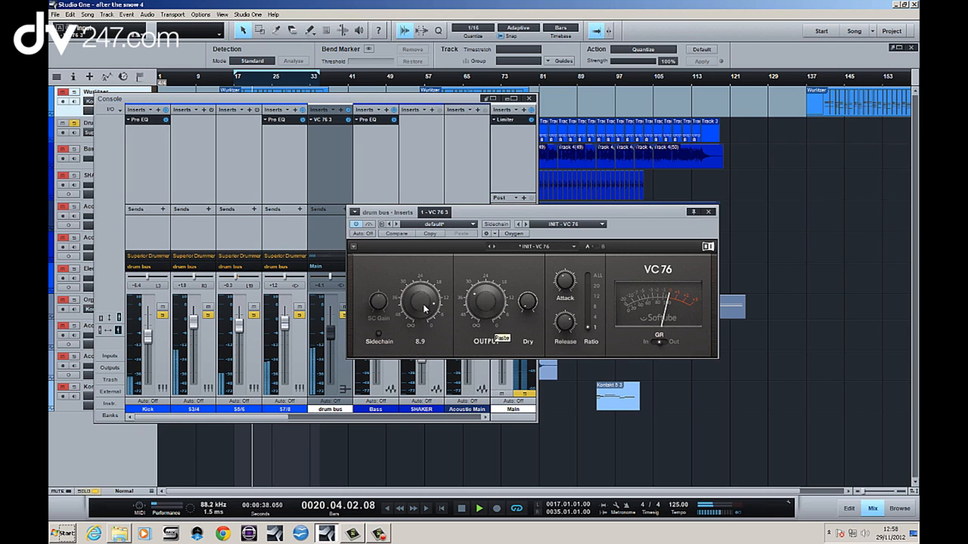
{"action": "left_click_drag", "start_coordinate": [422, 301], "coordinate": [431, 292]}
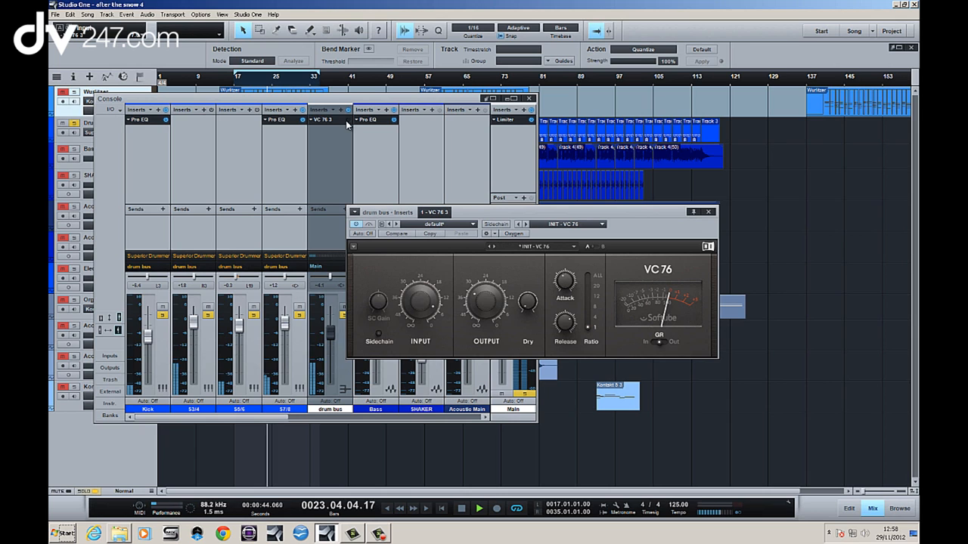
Nudge the drum bus VC 76 input knob to about 10.8.
{"action": "left_click_drag", "start_coordinate": [485, 302], "coordinate": [485, 310]}
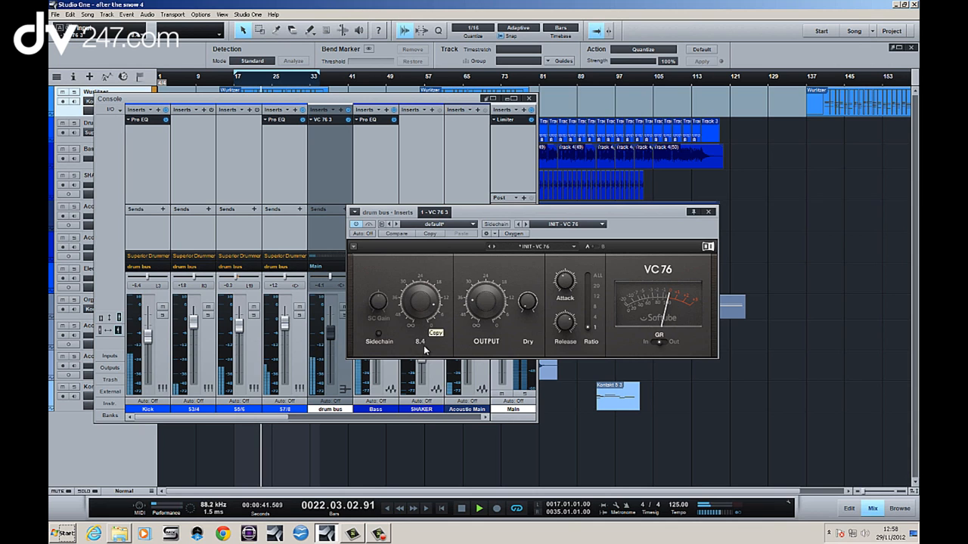
{"action": "left_click_drag", "start_coordinate": [421, 302], "coordinate": [423, 287]}
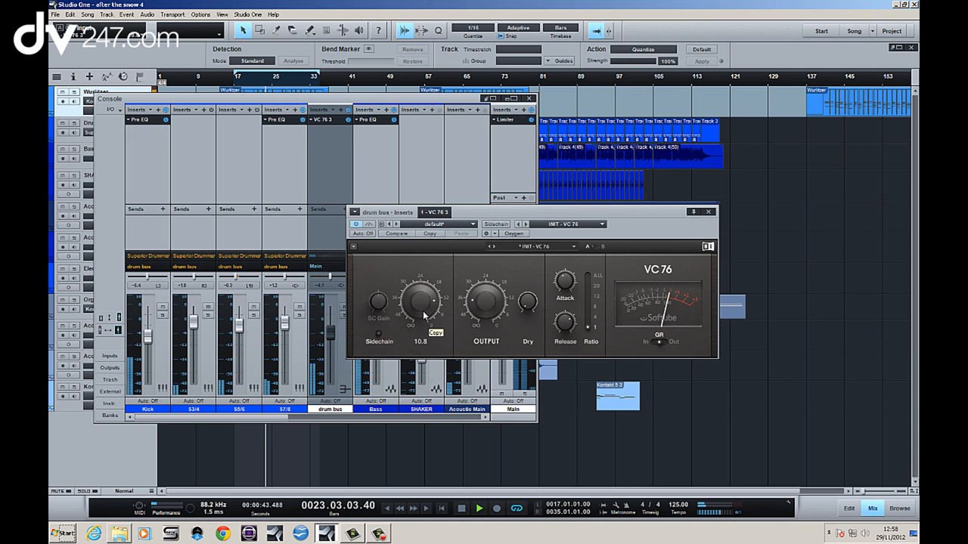